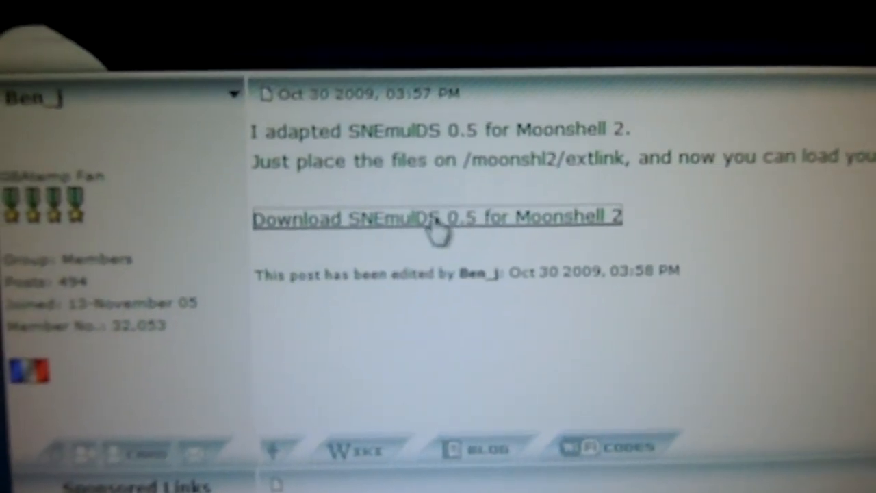
# Step: Reach the GBAtemp download for SNEmulDS 0.5 for Moonshell 2 and start its download
pyautogui.click(437, 218)
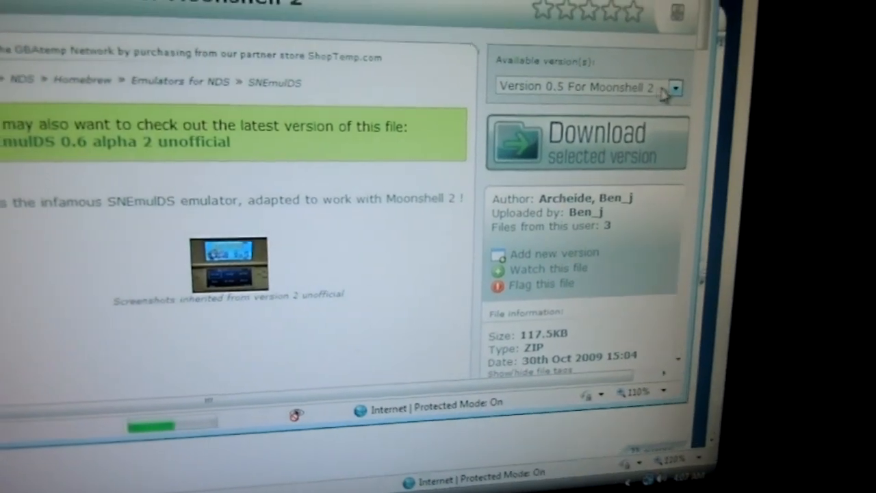
pyautogui.click(675, 88)
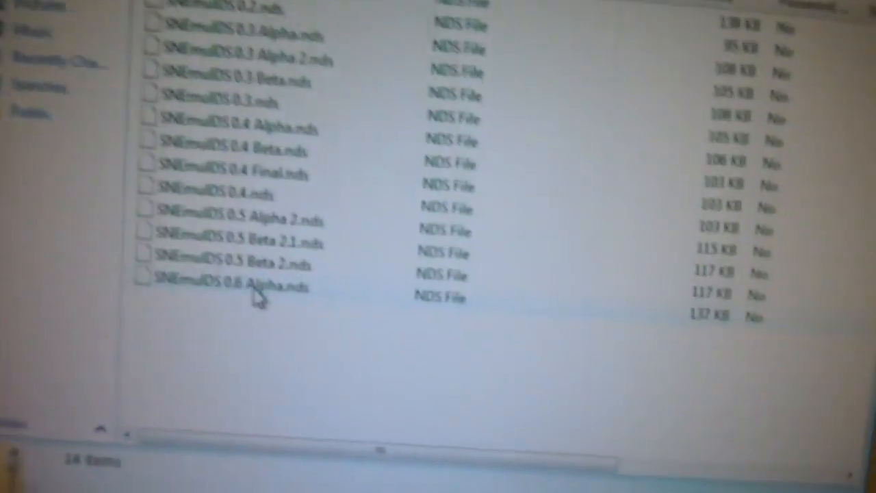
# Step: Select the SNEmulDS .nds emulator file from the downloaded archive
pyautogui.click(257, 286)
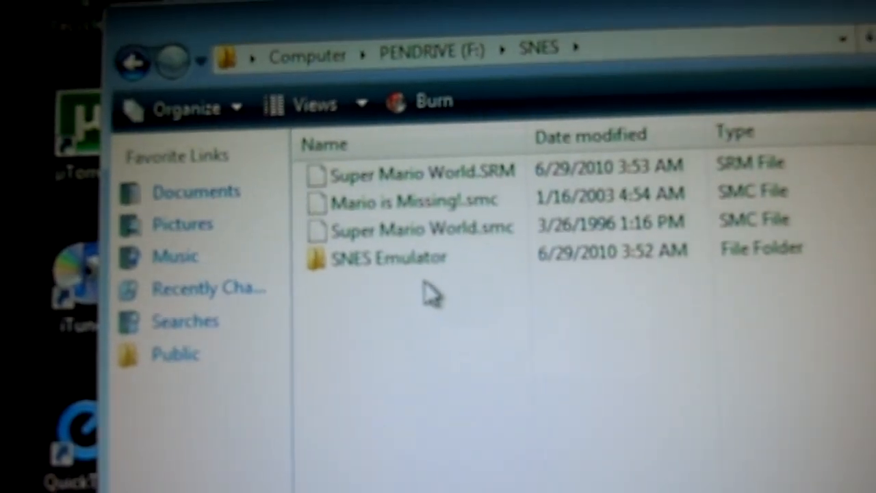
pyautogui.click(376, 258)
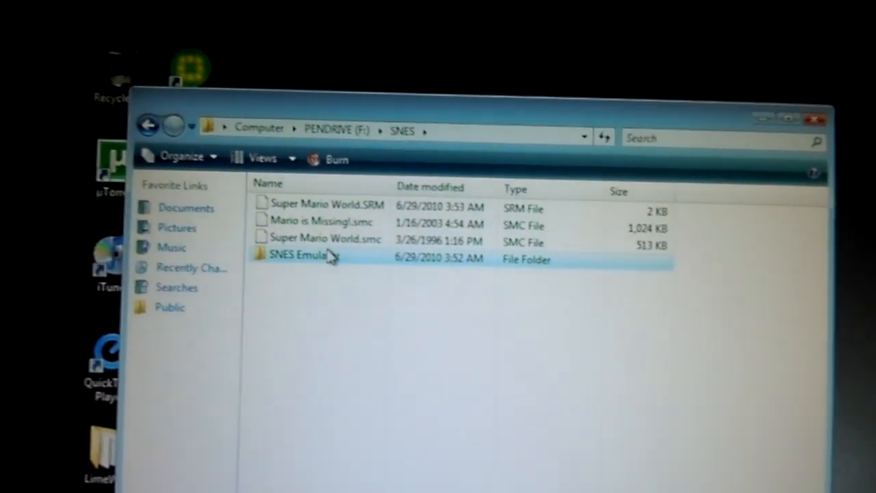
pyautogui.doubleClick(301, 256)
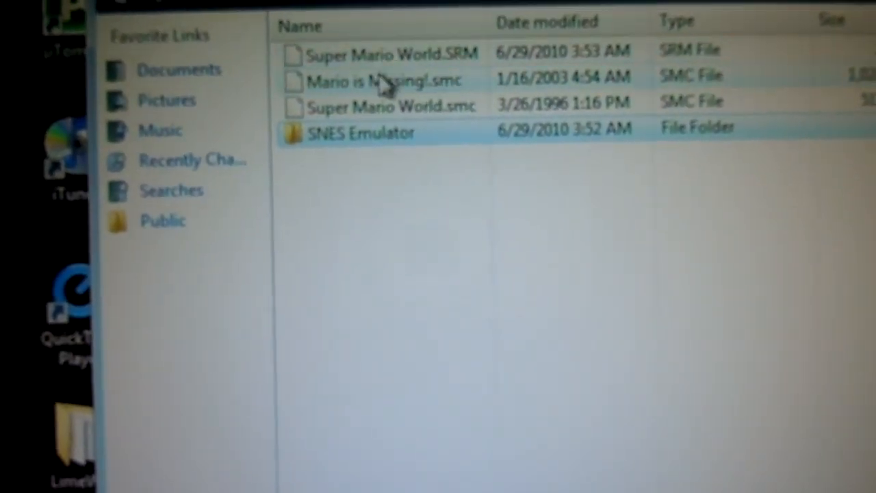
pyautogui.moveTo(339, 123)
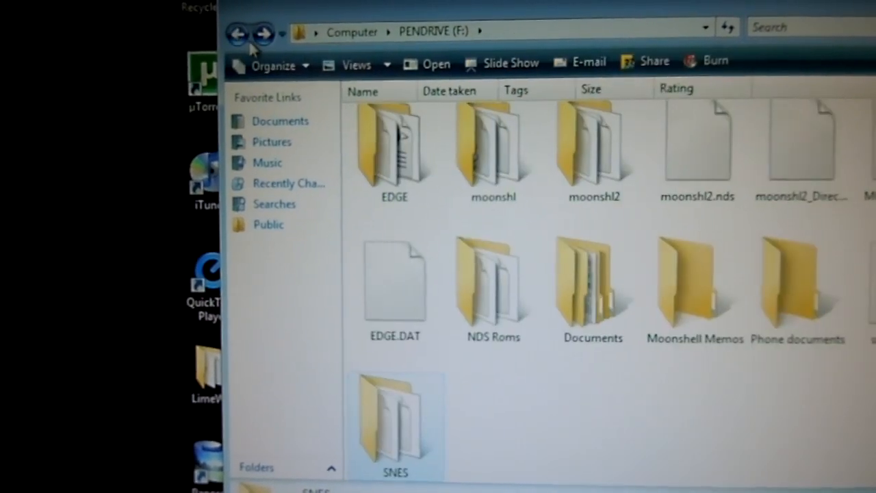
pyautogui.doubleClick(394, 422)
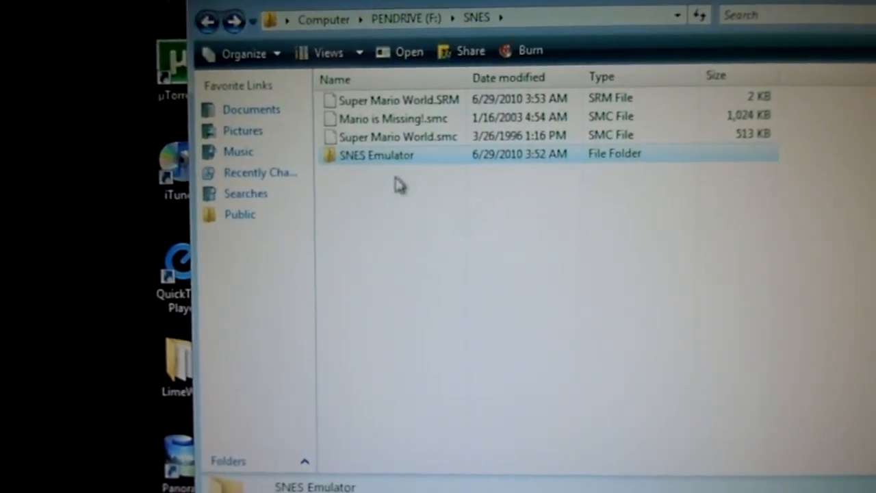